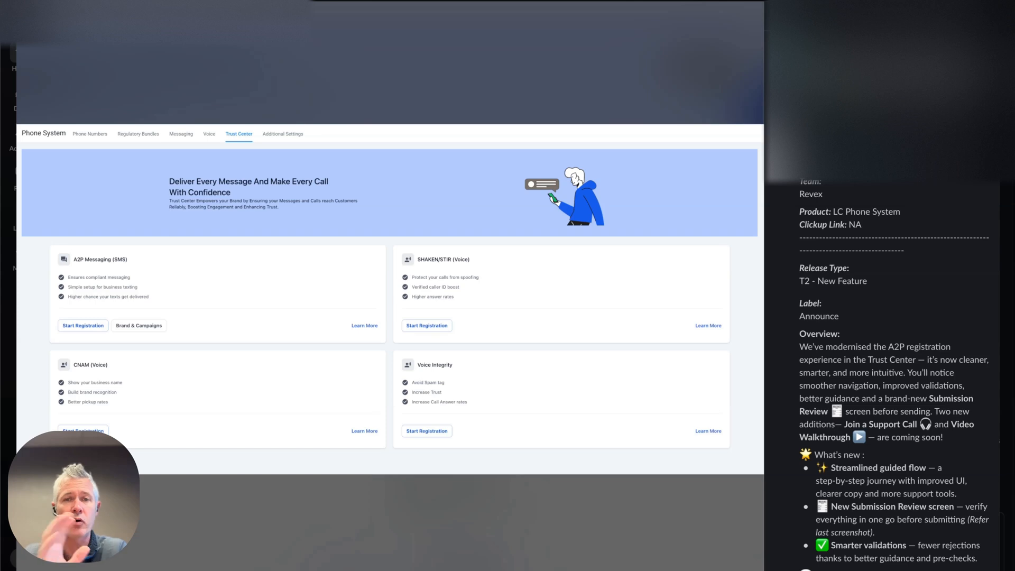
- Begin the A2P Messaging (SMS) registration from its Trust Center card
{"action": "left_click", "coordinate": [82, 326]}
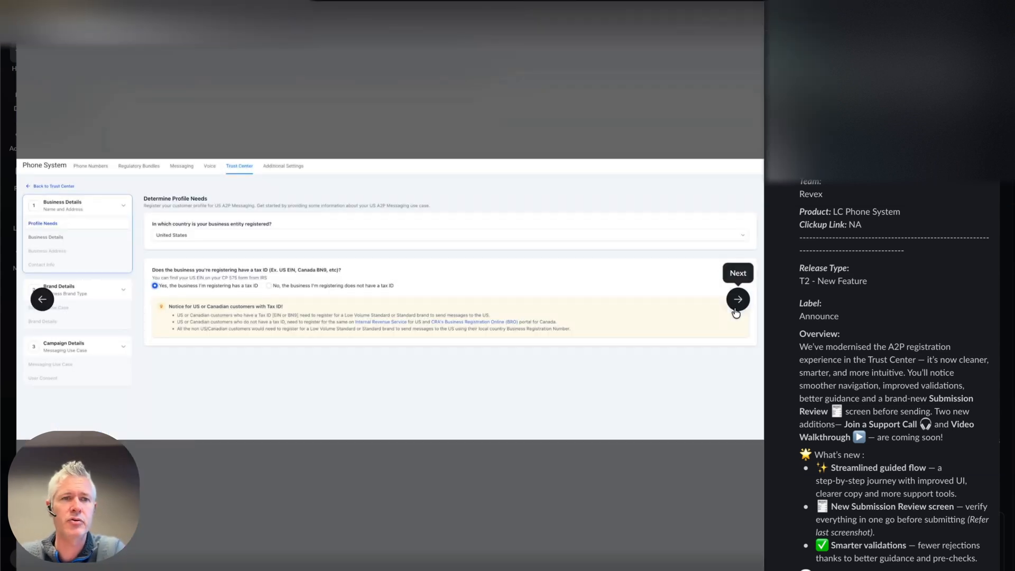
- Advance through Business Details, Authorized Representative and Campaign Details to reach User Consent
{"action": "left_click", "coordinate": [737, 299]}
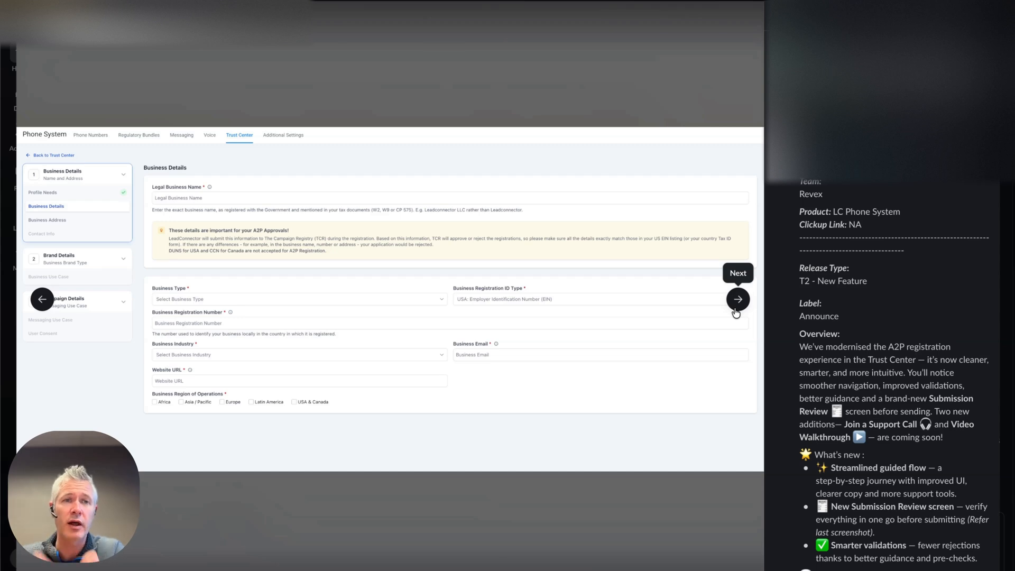
{"action": "left_click", "coordinate": [738, 299]}
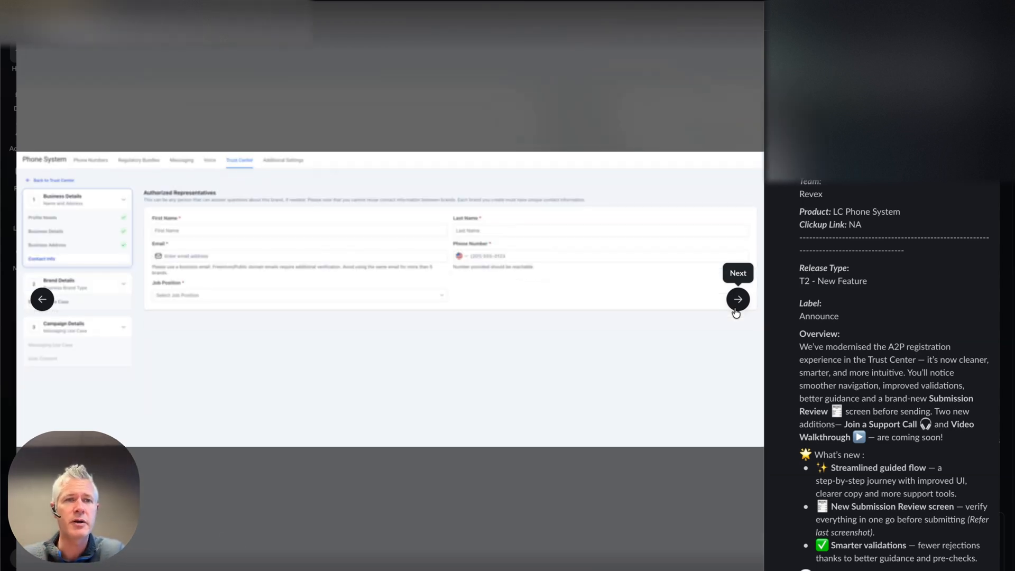
{"action": "left_click", "coordinate": [738, 300]}
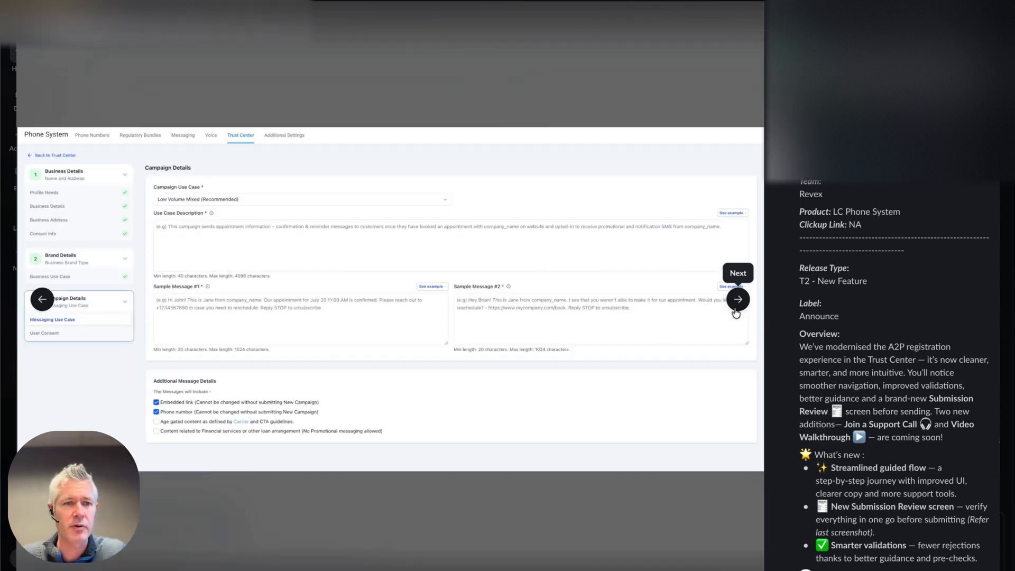
{"action": "left_click", "coordinate": [738, 298]}
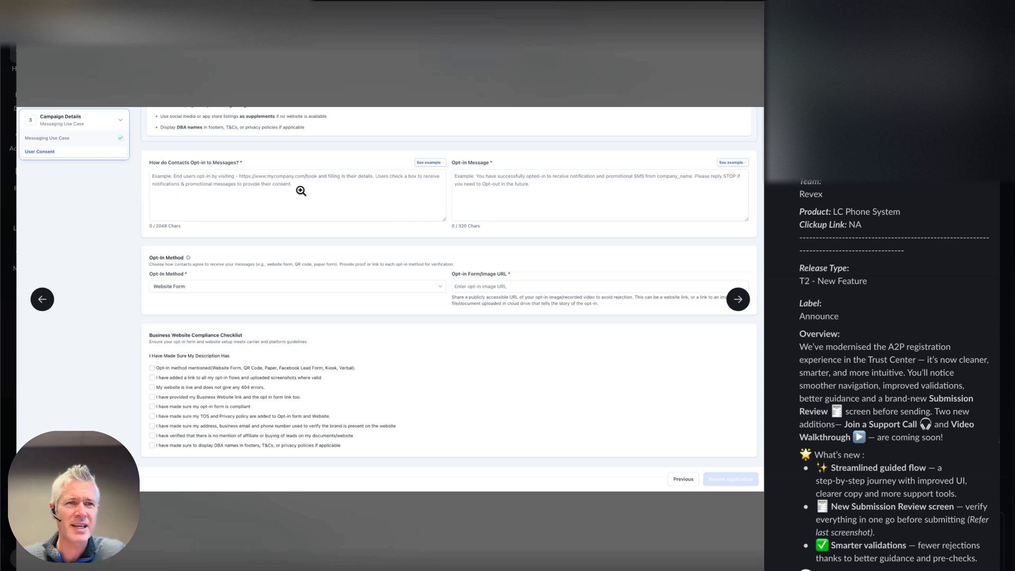
{"action": "mouse_move", "coordinate": [176, 173]}
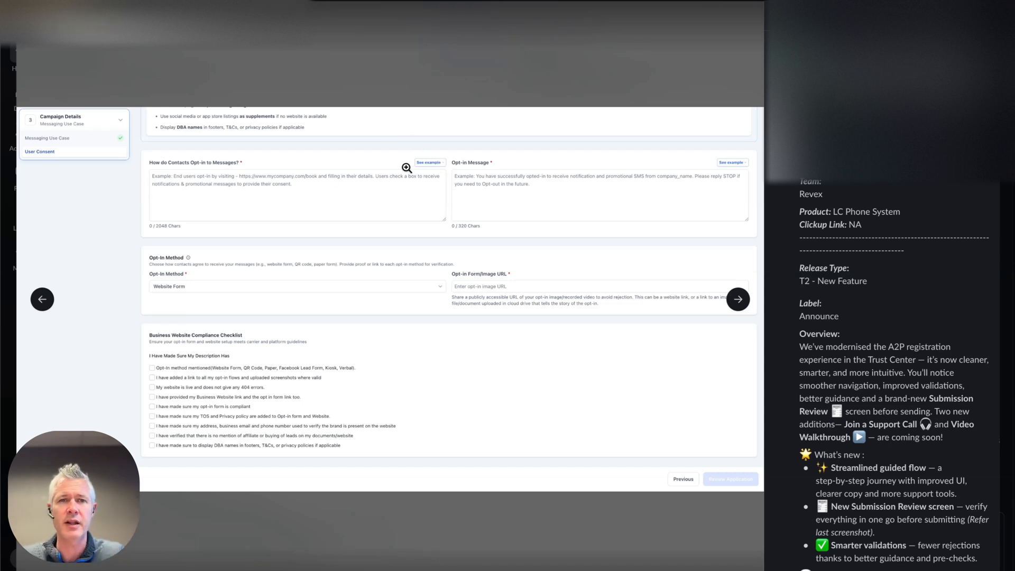
- Proceed from User Consent to the Submission Review summary of the application
{"action": "left_click", "coordinate": [730, 479]}
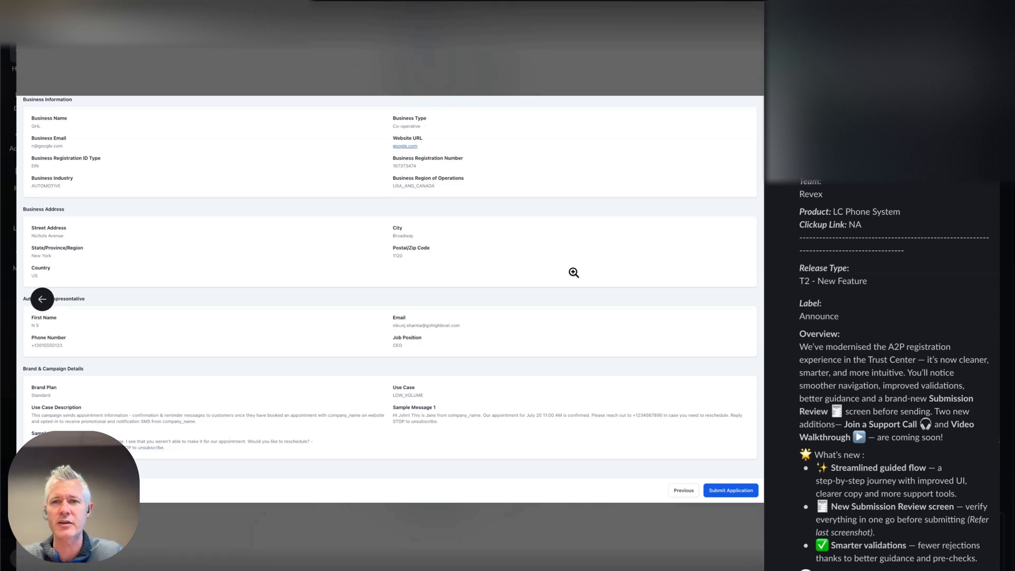
{"action": "scroll", "scroll_direction": "down", "scroll_amount": 3}
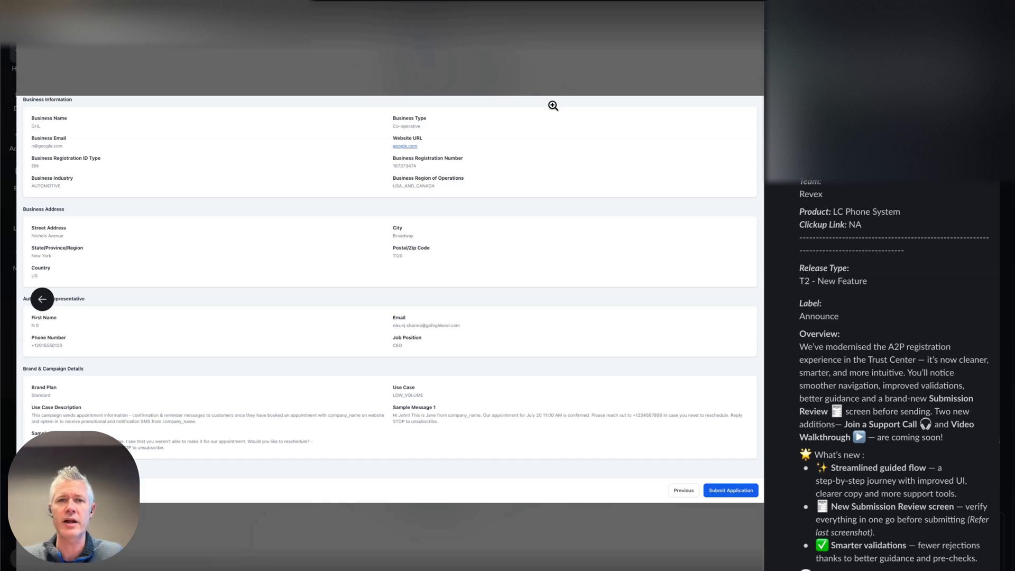
{"action": "mouse_move", "coordinate": [82, 146]}
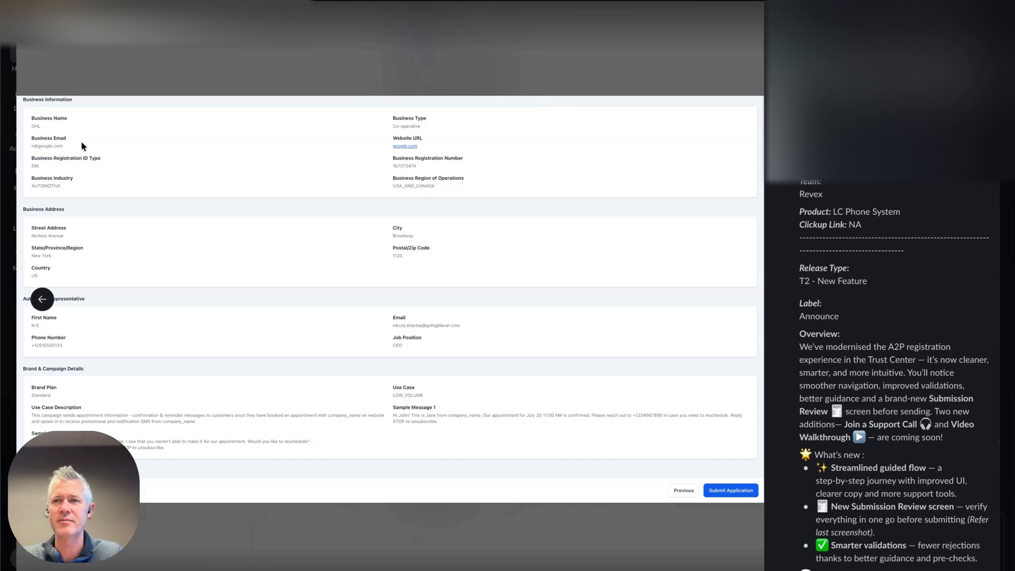